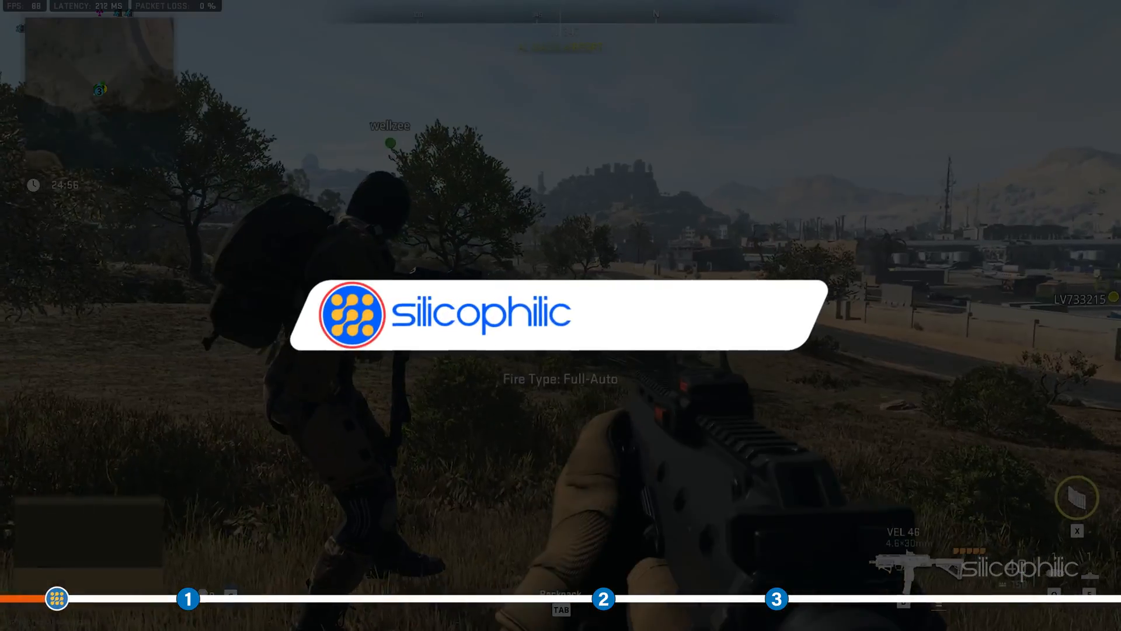
Step: Search Windows for 'firewall' and open the Windows Defender Firewall Control Panel page
{"action": "left_click", "coordinate": [657, 314]}
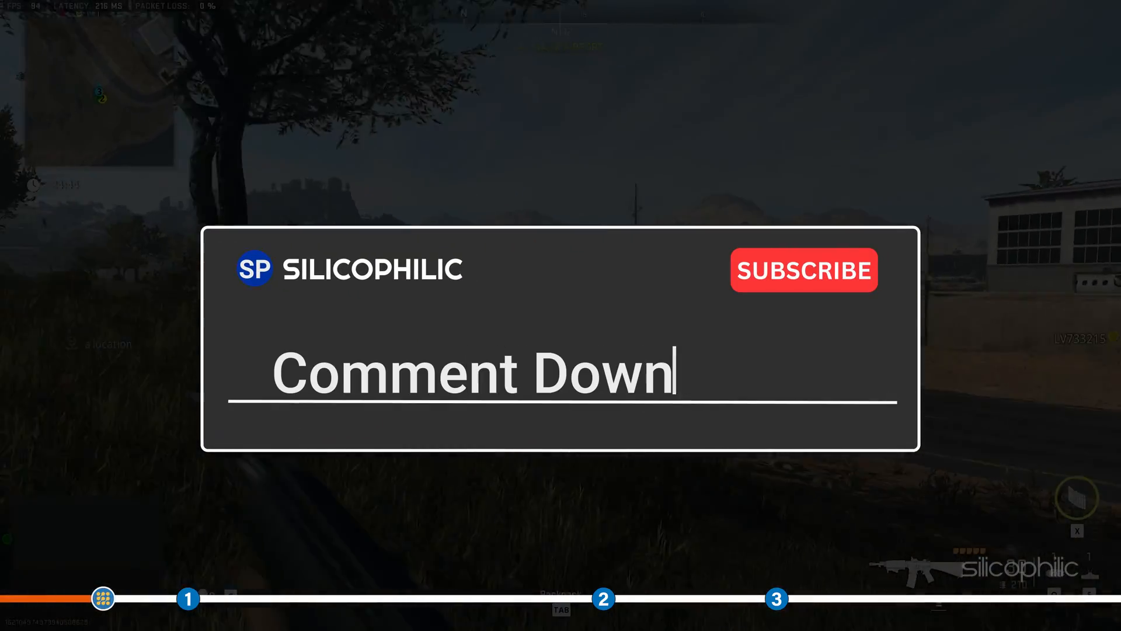
{"action": "type", "text": "Below"}
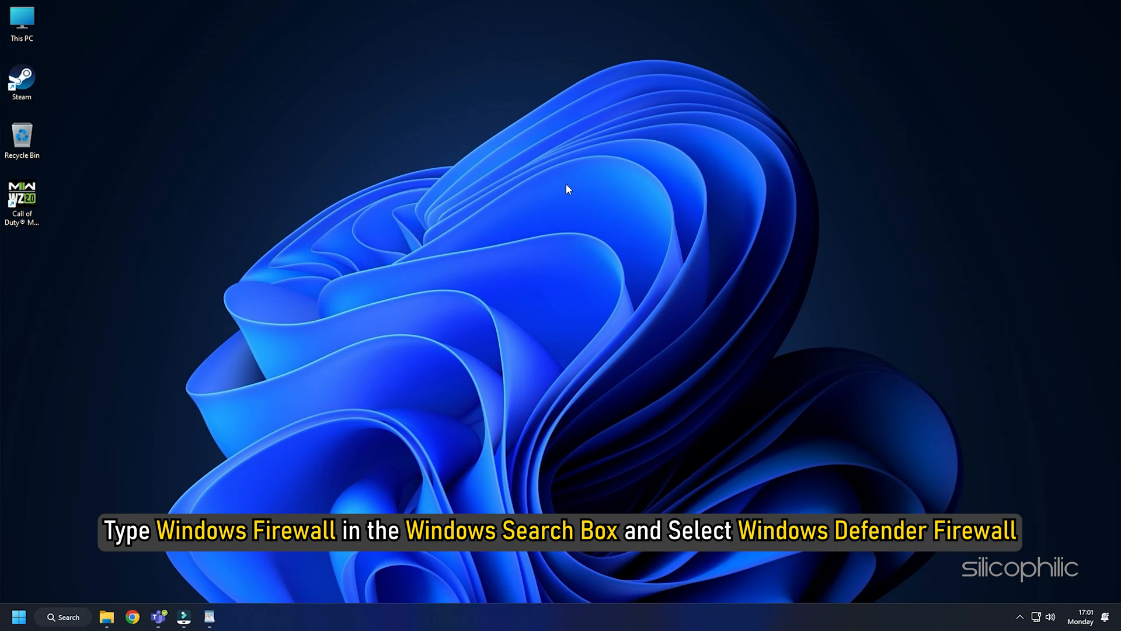
{"action": "left_click", "coordinate": [18, 615]}
{"action": "type", "text": "windows defender"}
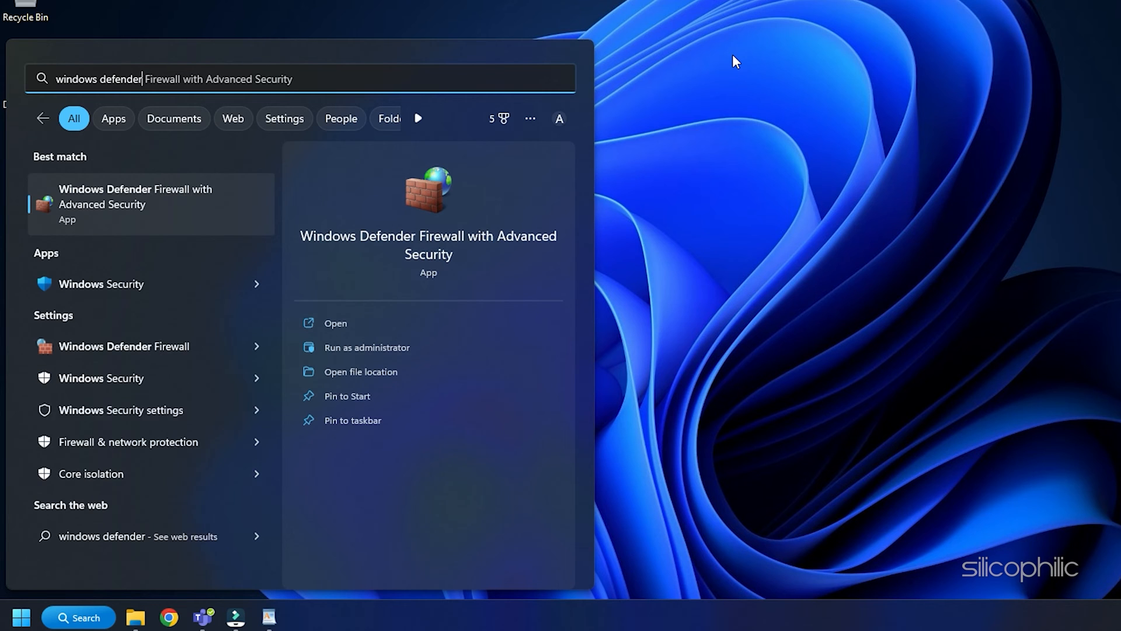
{"action": "type", "text": "firewall"}
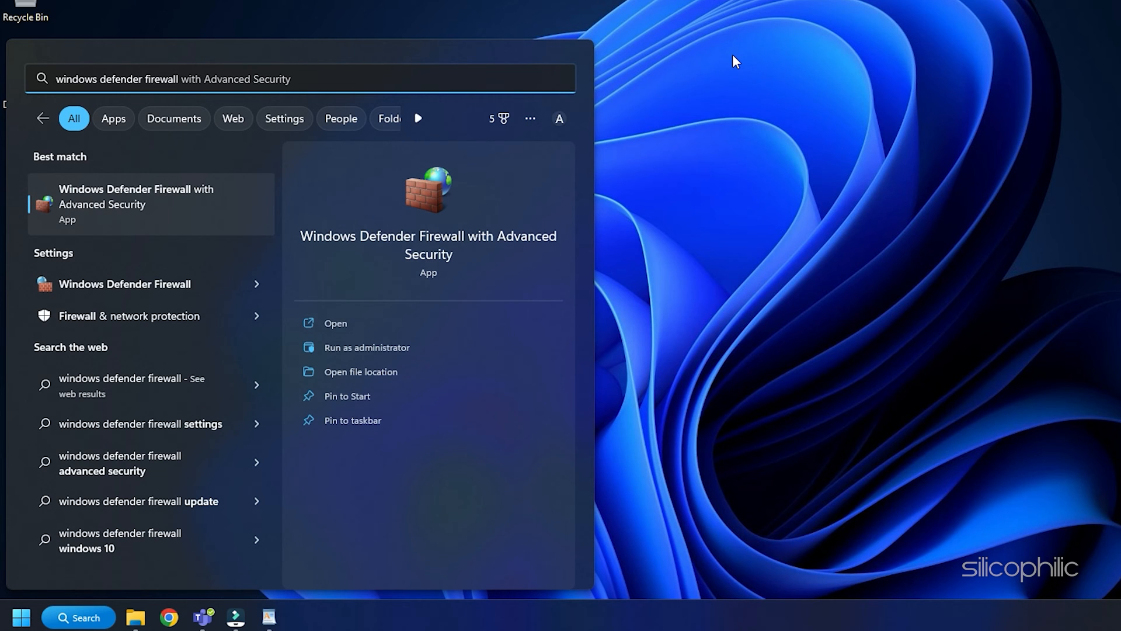
{"action": "mouse_move", "coordinate": [151, 284]}
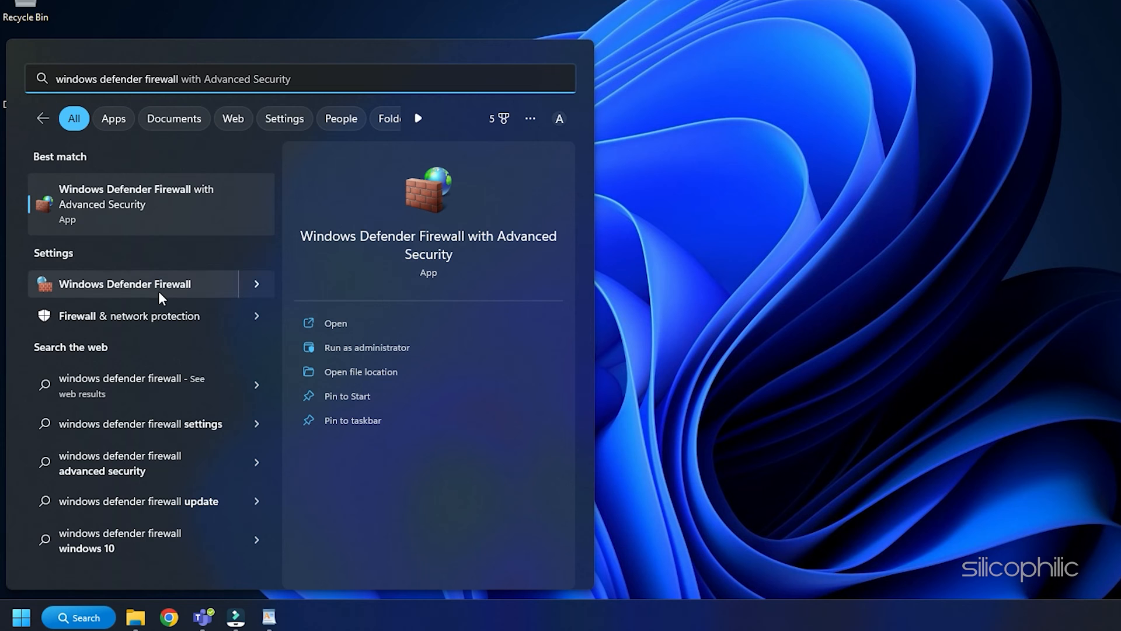
{"action": "left_click", "coordinate": [123, 284]}
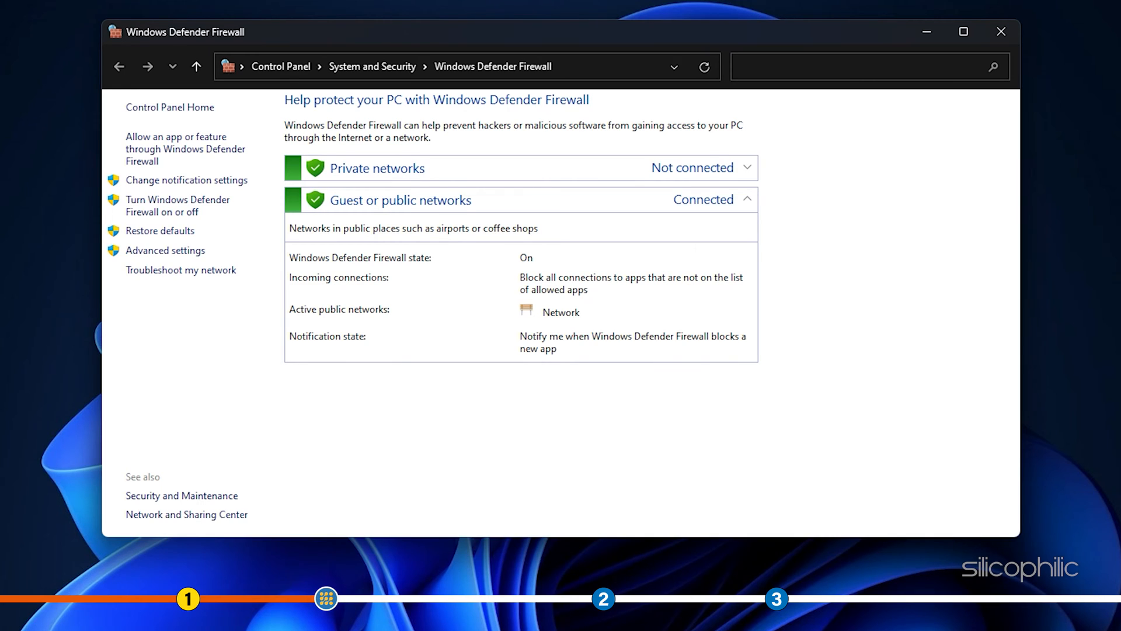
{"action": "mouse_move", "coordinate": [186, 149]}
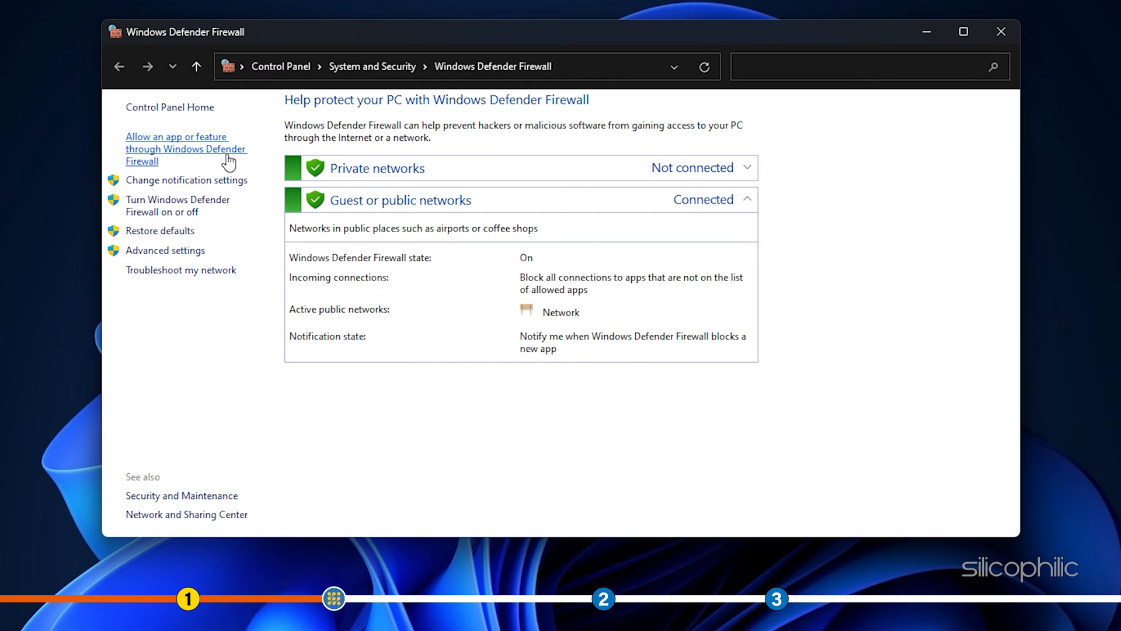
Step: Allow Steam on private and public networks in the allowed-apps list, then start adding another app
{"action": "left_click", "coordinate": [186, 149]}
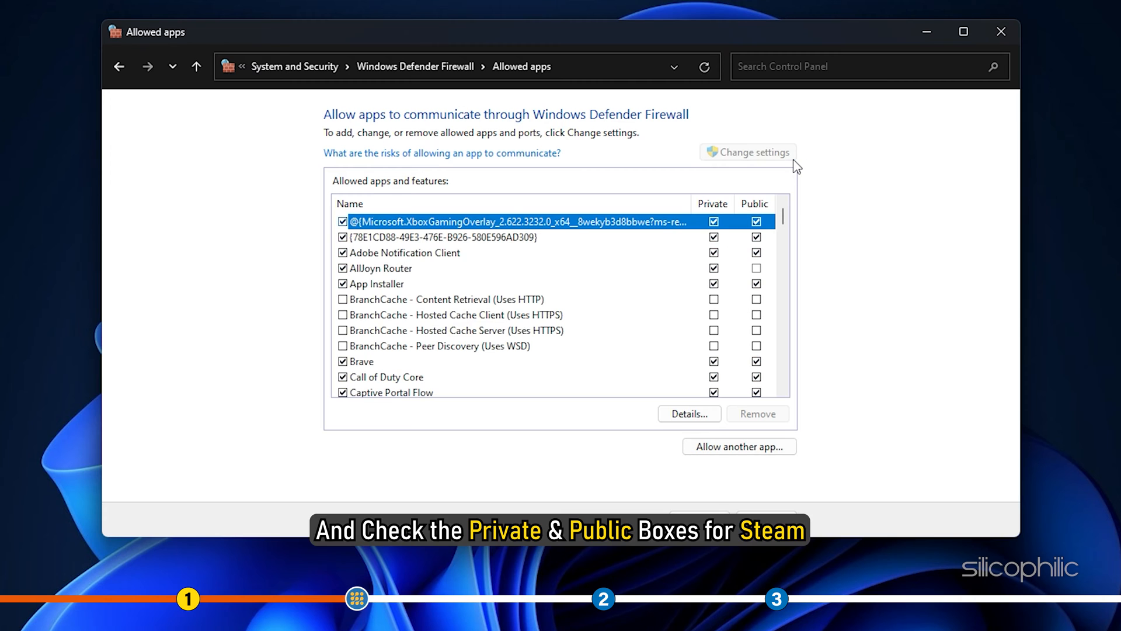
{"action": "scroll", "scroll_direction": "down", "scroll_amount": 3}
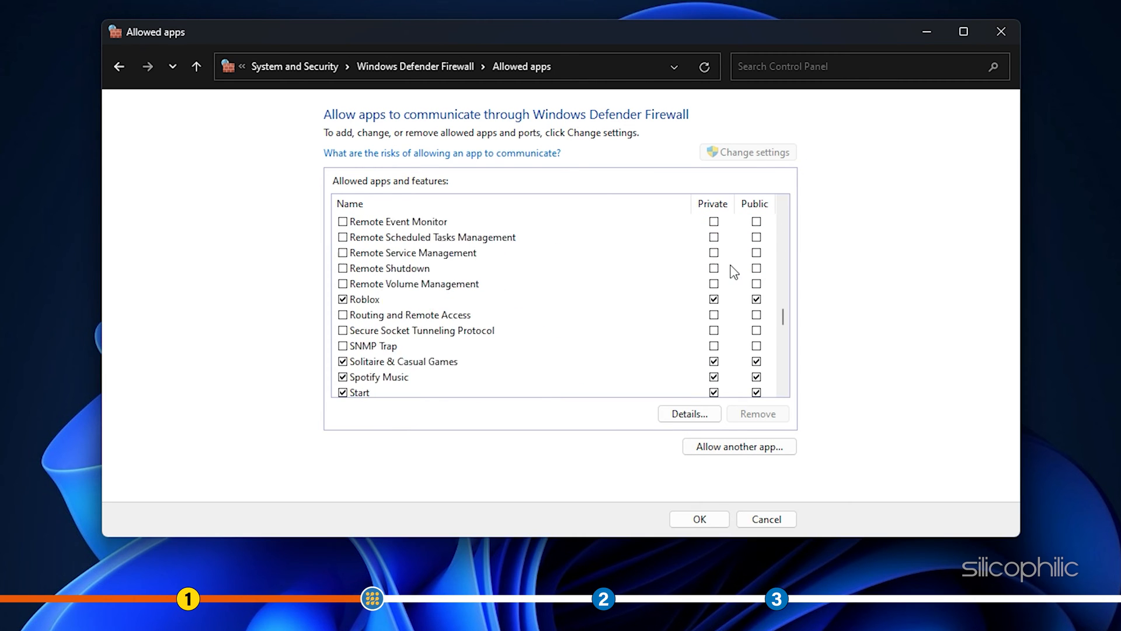
{"action": "scroll", "scroll_direction": "down", "scroll_amount": 3}
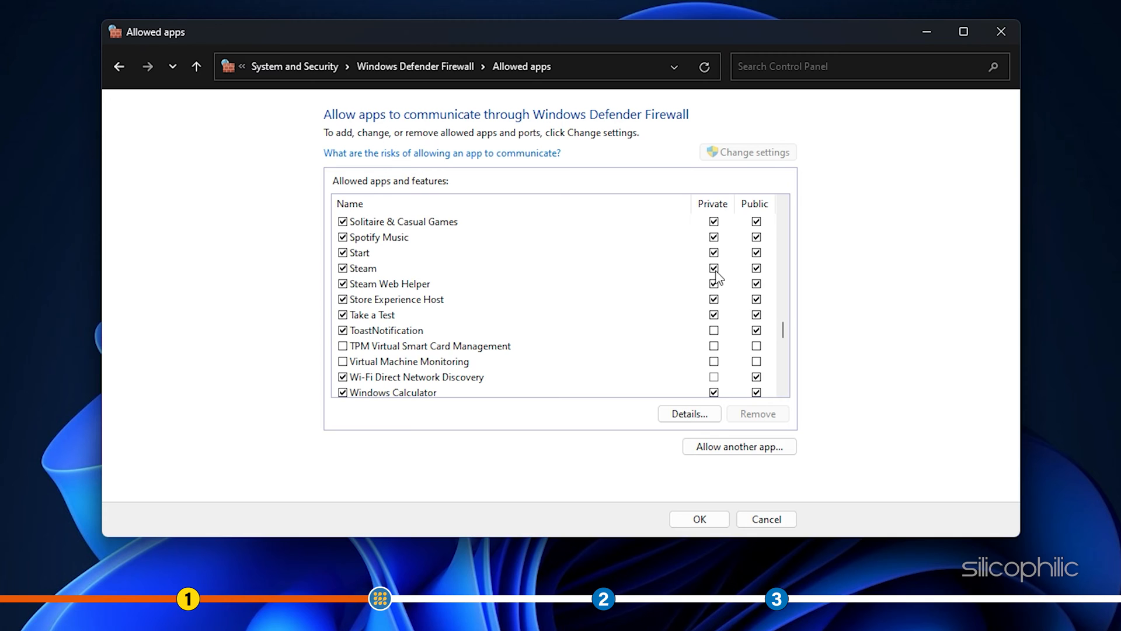
{"action": "left_click", "coordinate": [362, 268]}
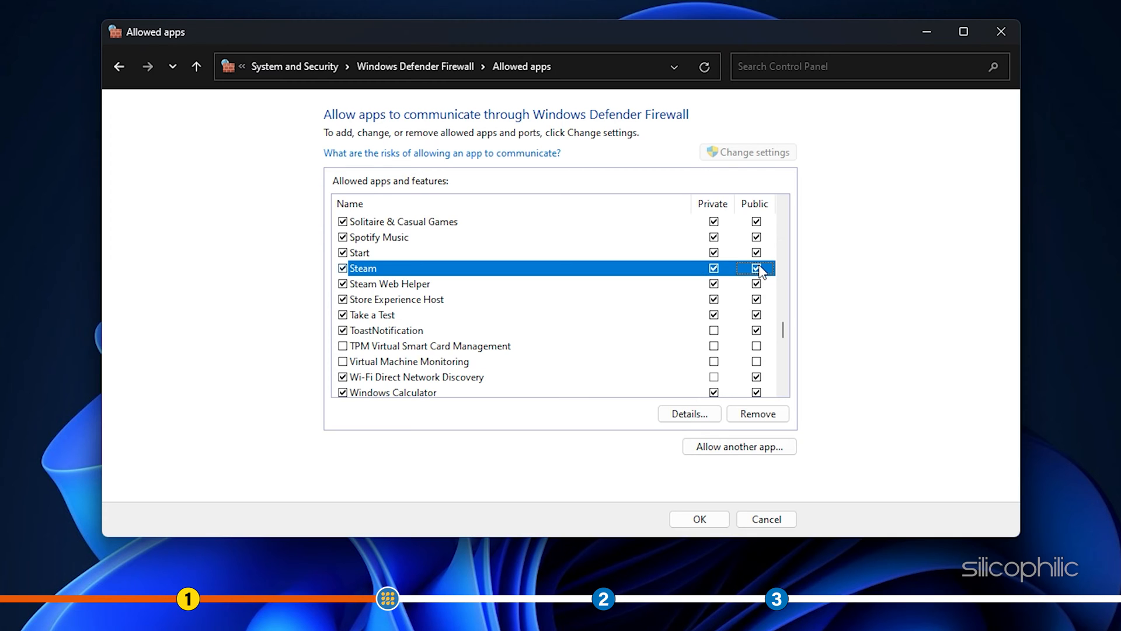
{"action": "mouse_move", "coordinate": [714, 278]}
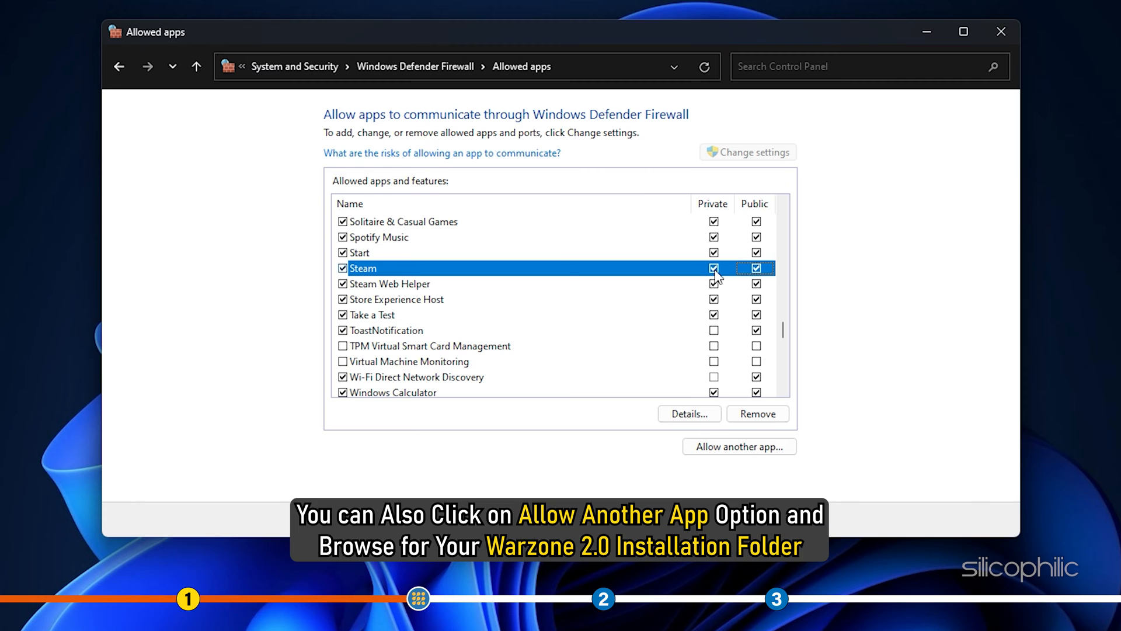
{"action": "mouse_move", "coordinate": [847, 440]}
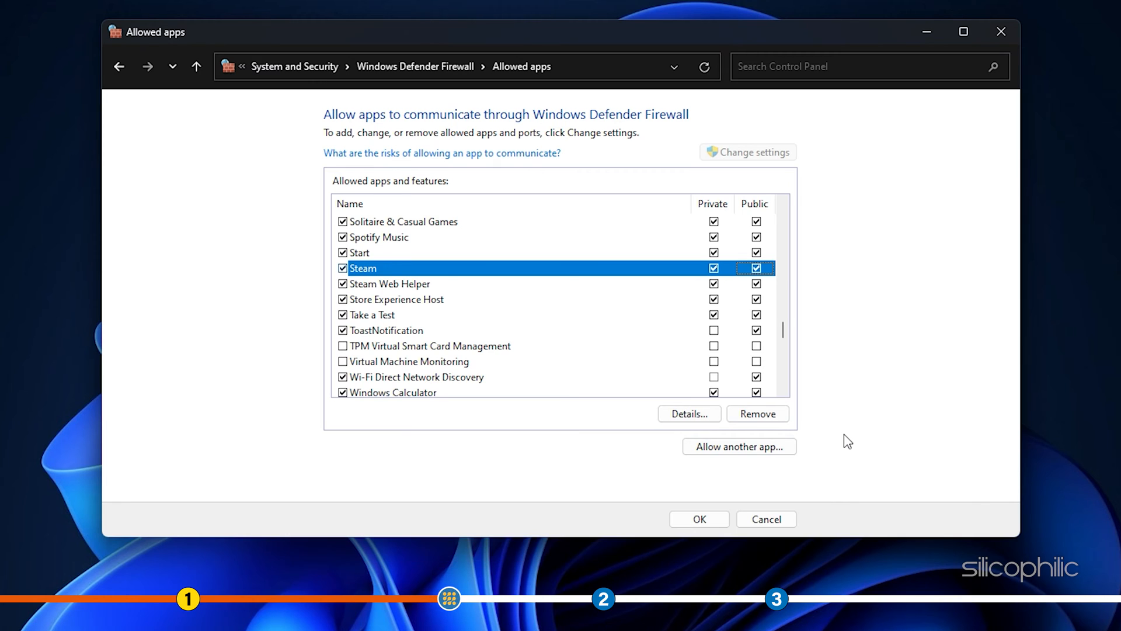
{"action": "mouse_move", "coordinate": [799, 451]}
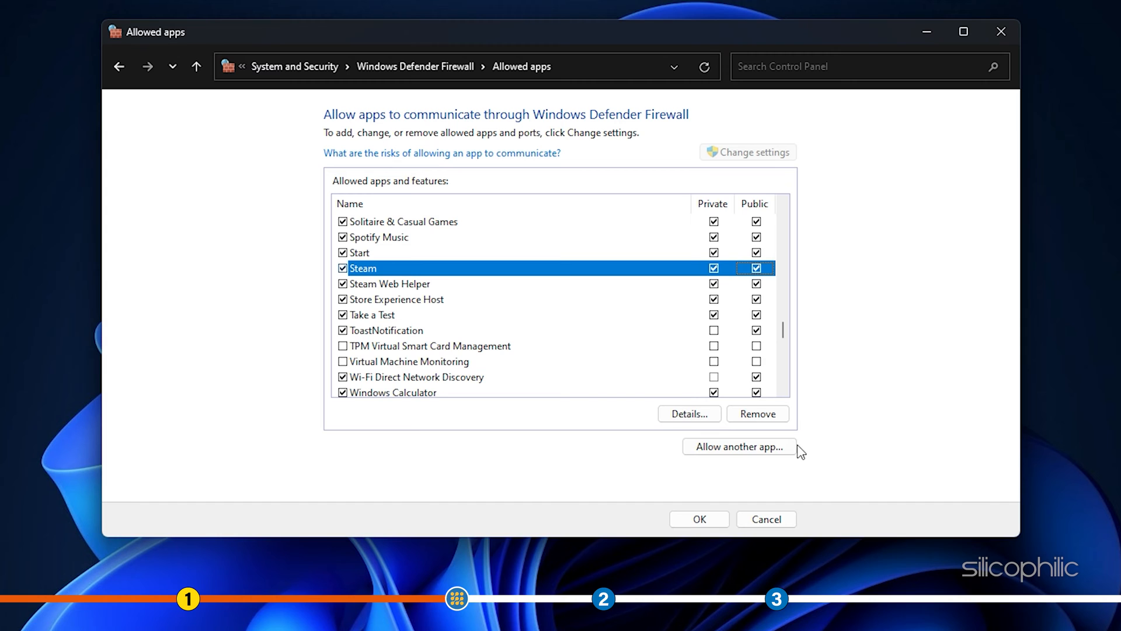
{"action": "left_click", "coordinate": [740, 446]}
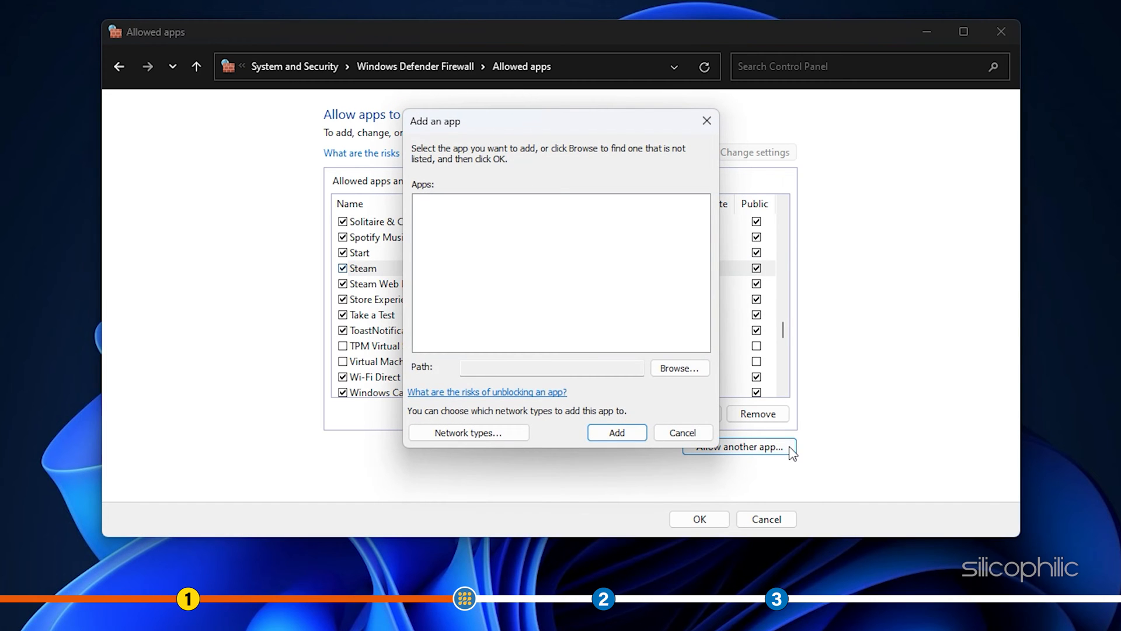
Step: Browse to the cod application file and add Call of Duty HQ to the allowed-apps list
{"action": "left_click", "coordinate": [679, 368]}
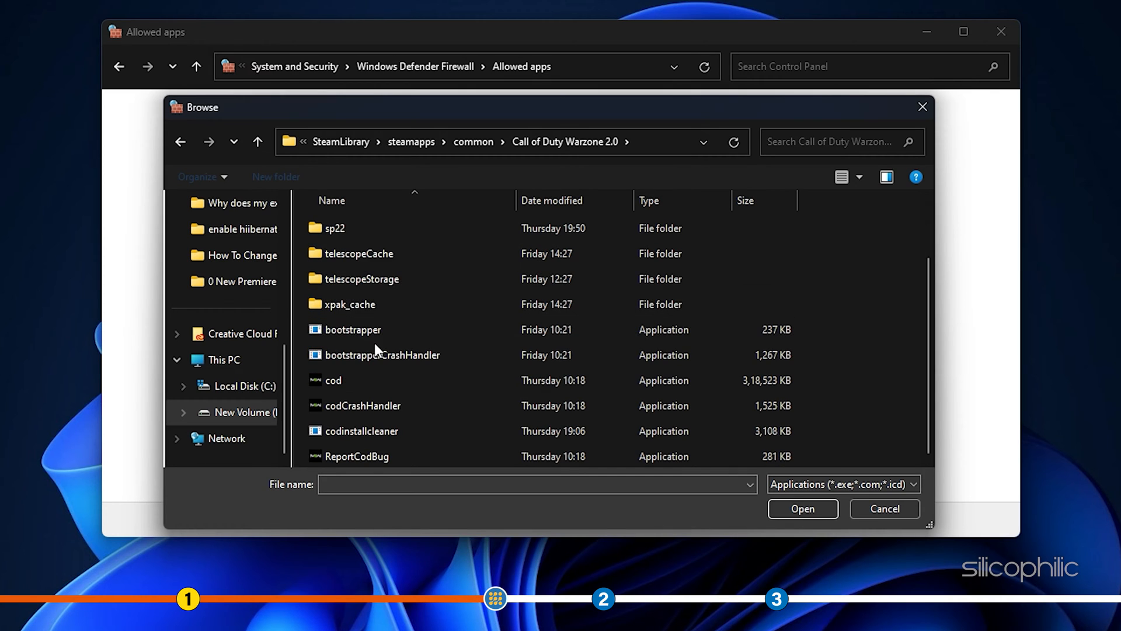
{"action": "left_click", "coordinate": [333, 380]}
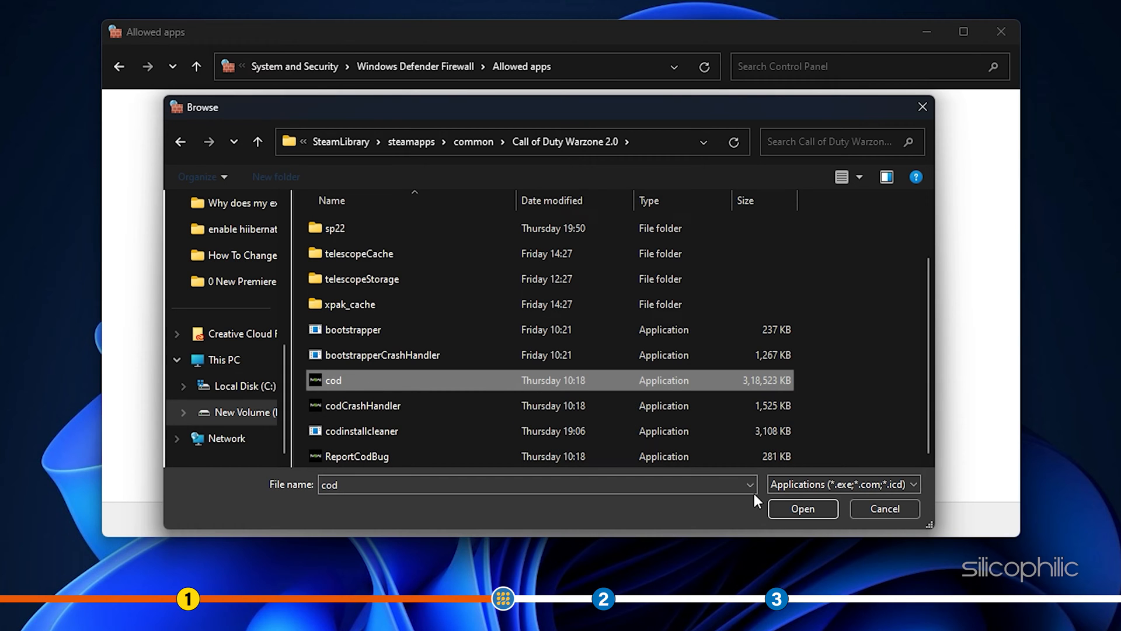
{"action": "left_click", "coordinate": [803, 508]}
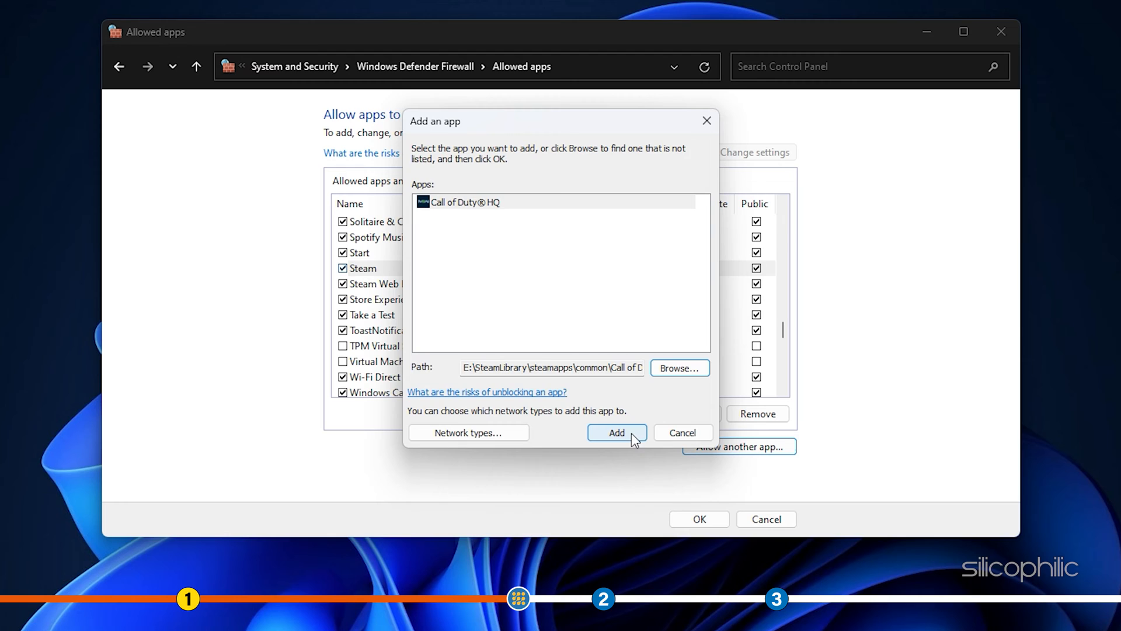
{"action": "left_click", "coordinate": [615, 433]}
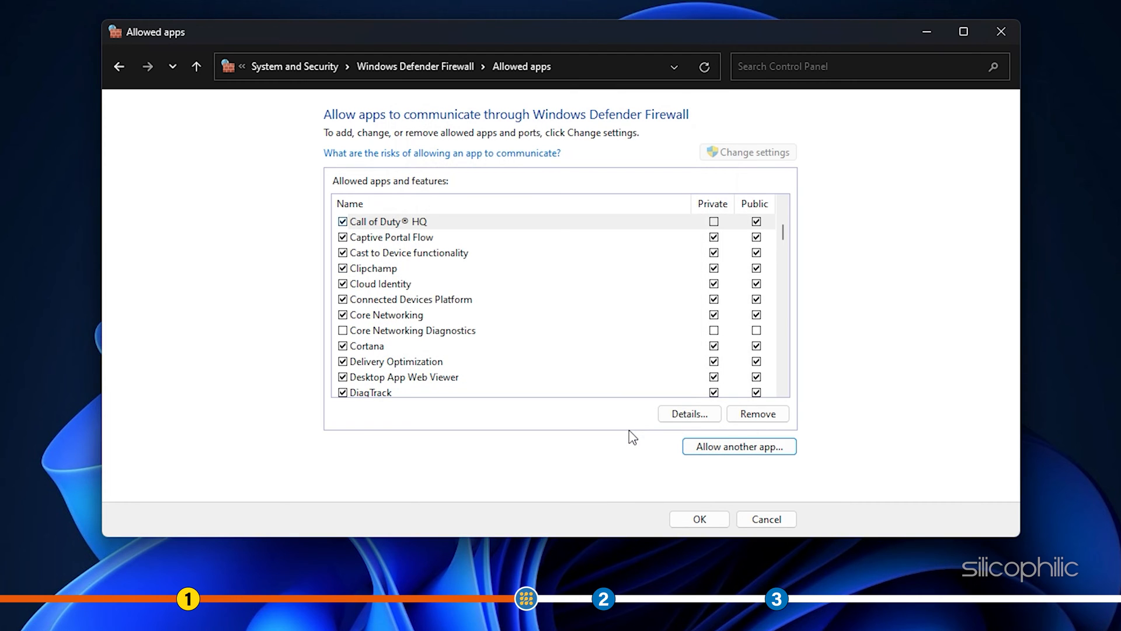
{"action": "left_click", "coordinate": [713, 221]}
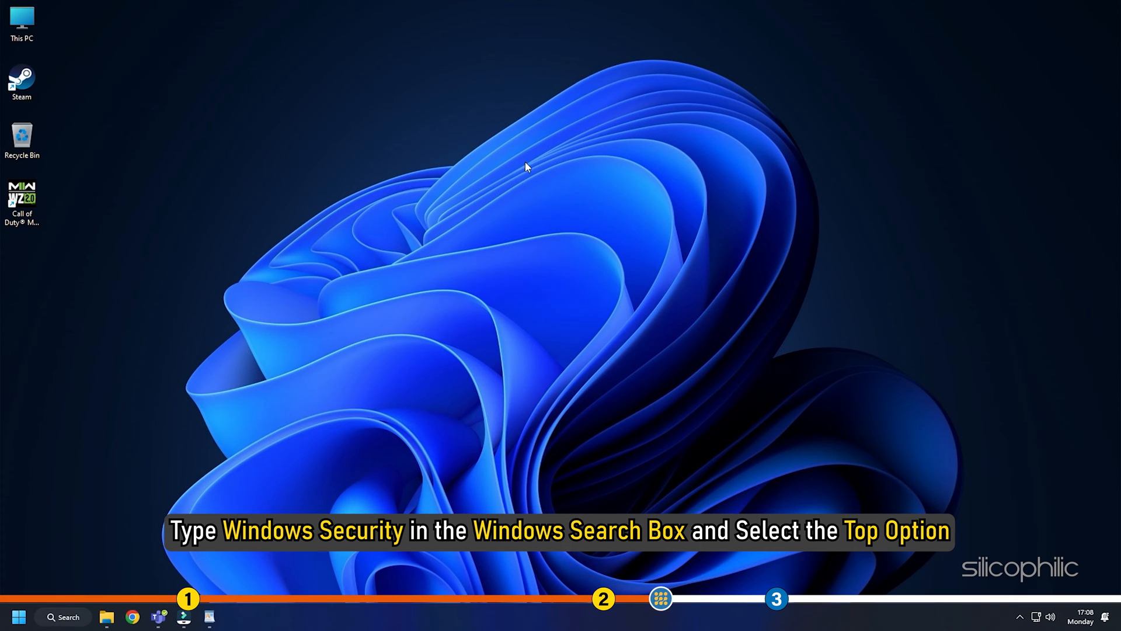
Step: Open Windows Security's ransomware protection and switch Controlled folder access off
{"action": "type", "text": "windows s"}
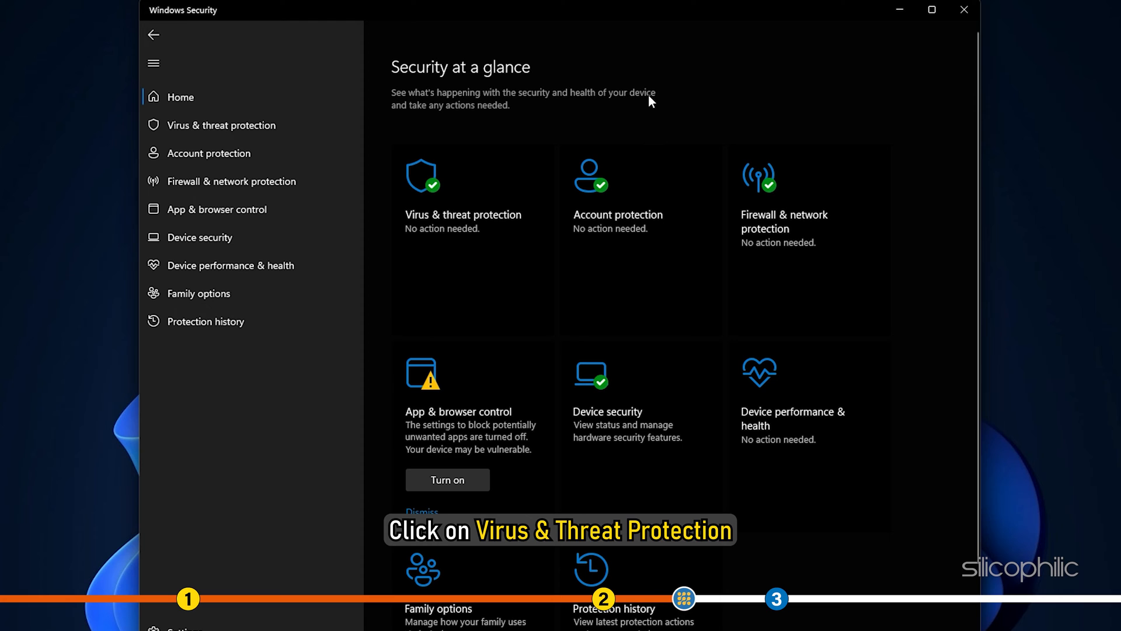
{"action": "mouse_move", "coordinate": [709, 99]}
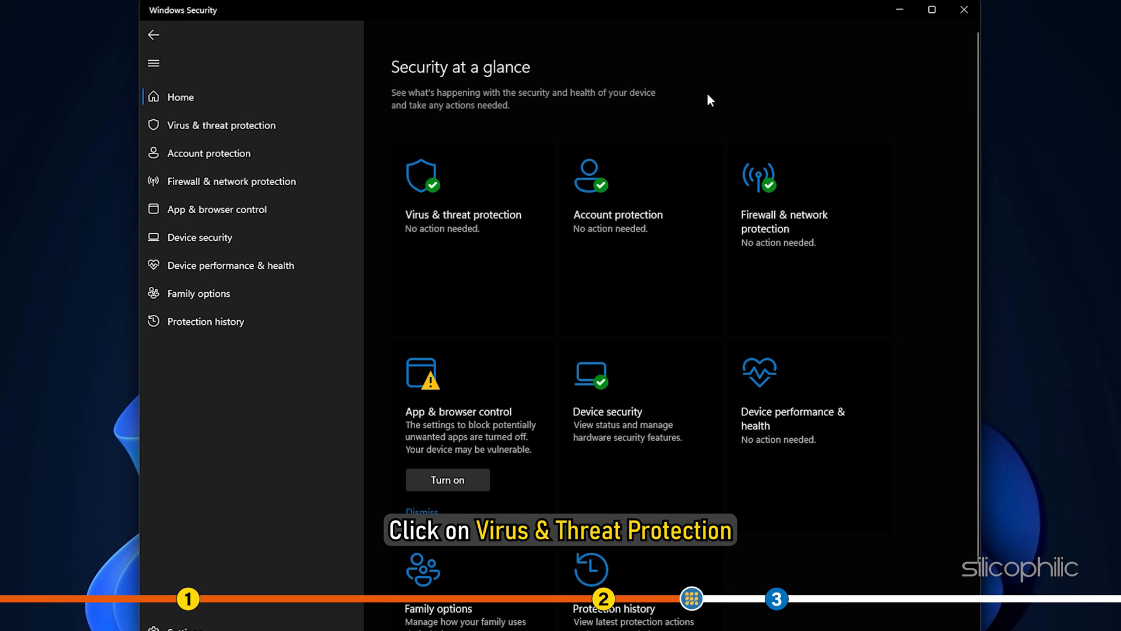
{"action": "left_click", "coordinate": [221, 125]}
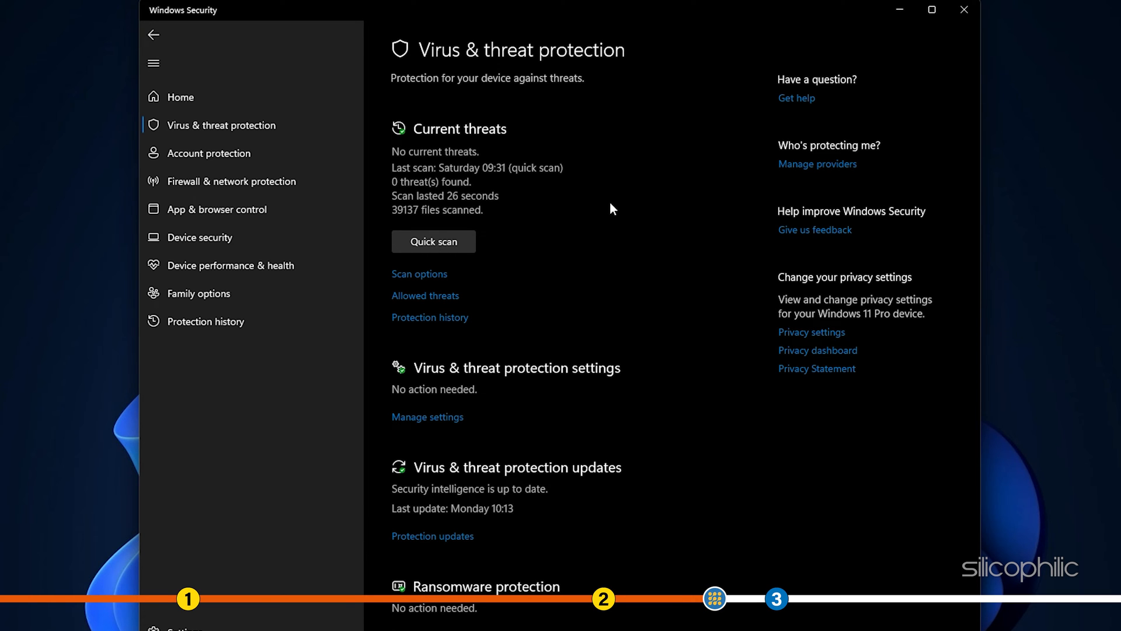
{"action": "scroll", "scroll_direction": "down", "scroll_amount": 3}
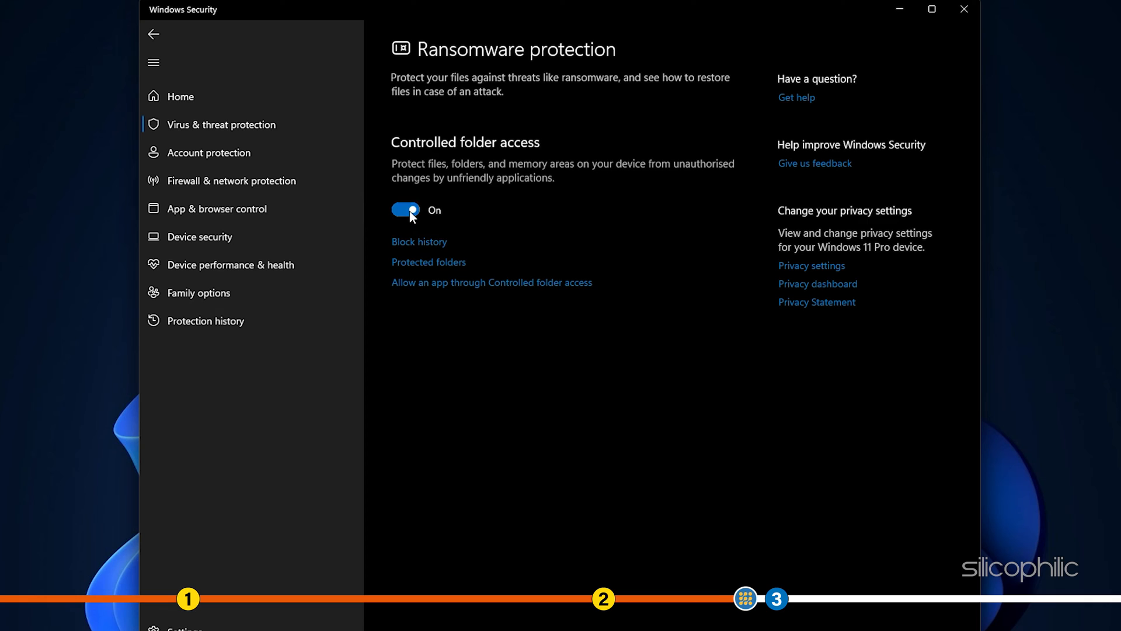
{"action": "left_click", "coordinate": [406, 210]}
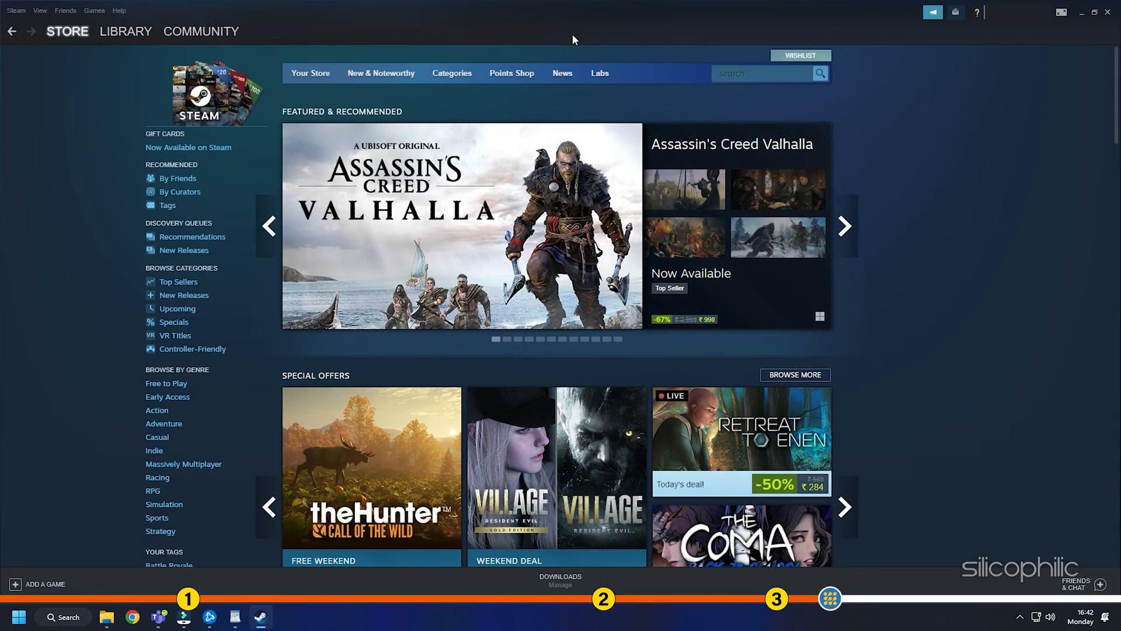
Step: From the Steam Library, browse the local files of Call of Duty: Modern Warfare II | Warzone 2.0
{"action": "left_click", "coordinate": [125, 31]}
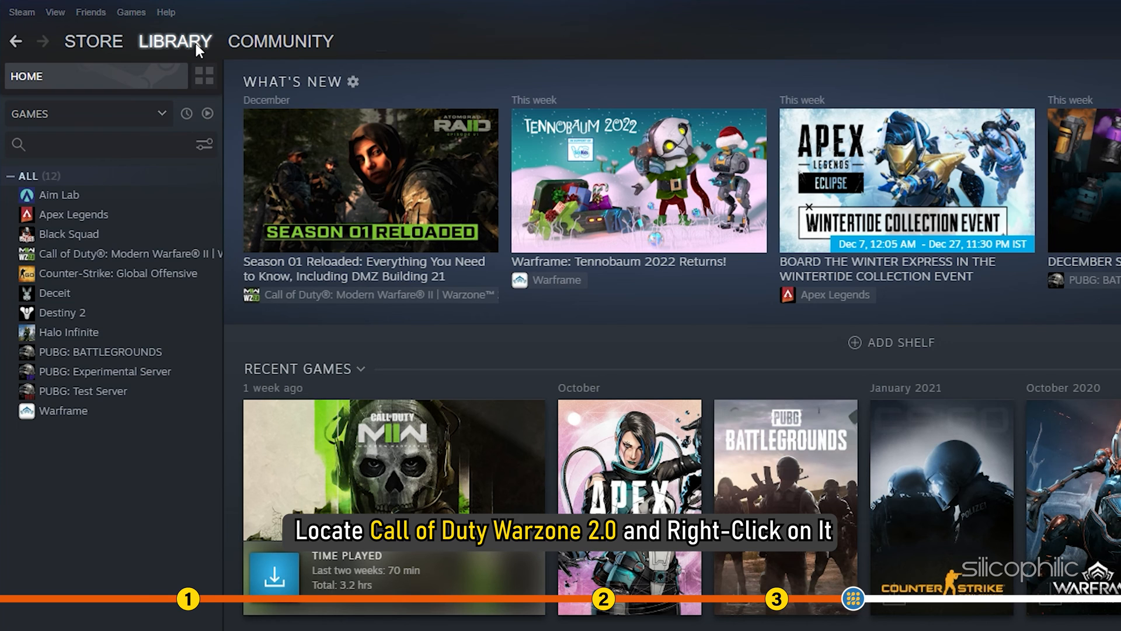
{"action": "left_click", "coordinate": [142, 253]}
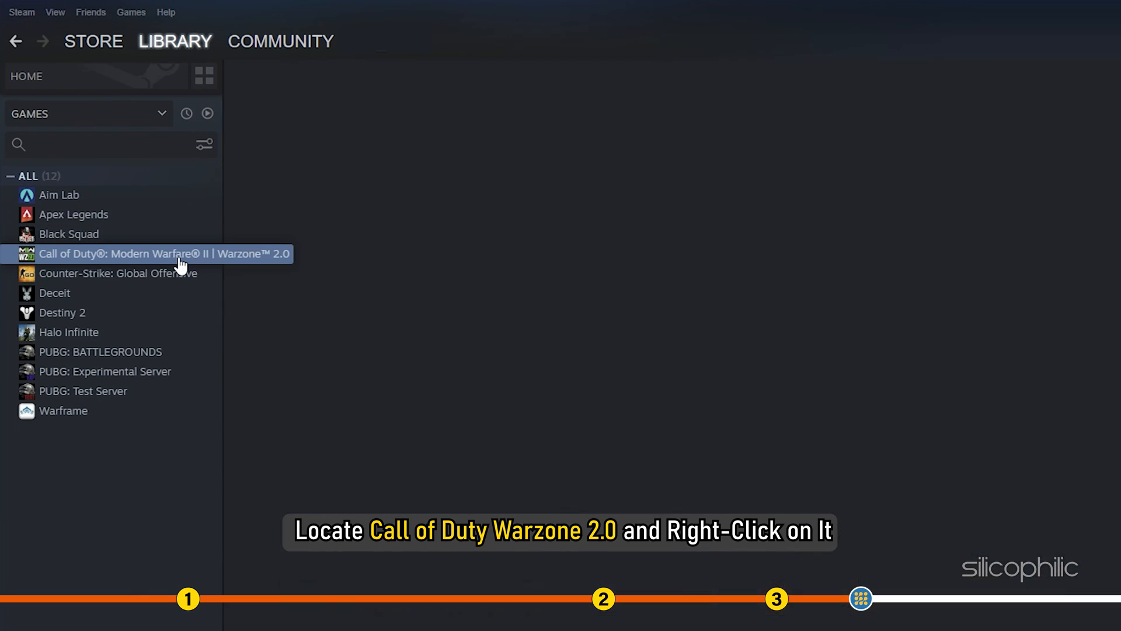
{"action": "right_click", "coordinate": [161, 254]}
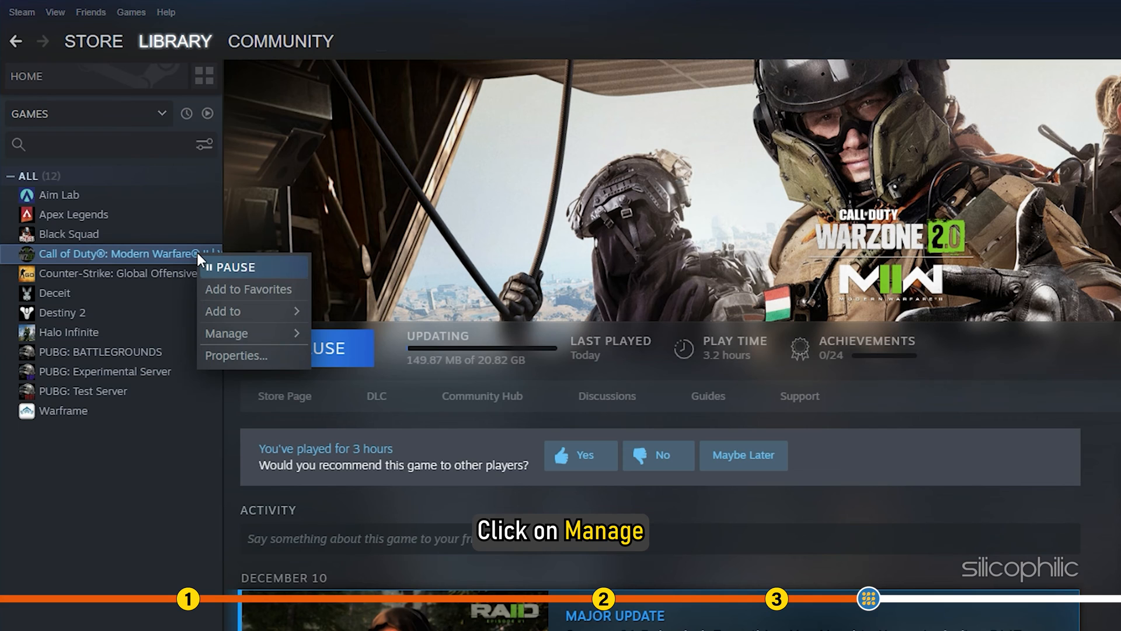
{"action": "left_click", "coordinate": [225, 333]}
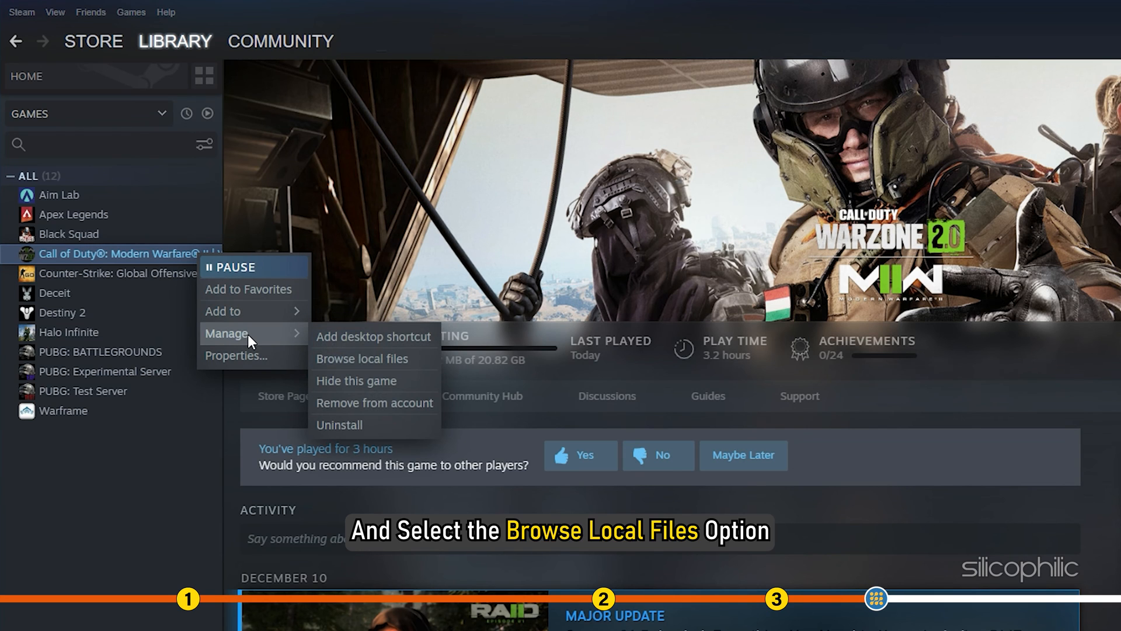
{"action": "mouse_move", "coordinate": [362, 359]}
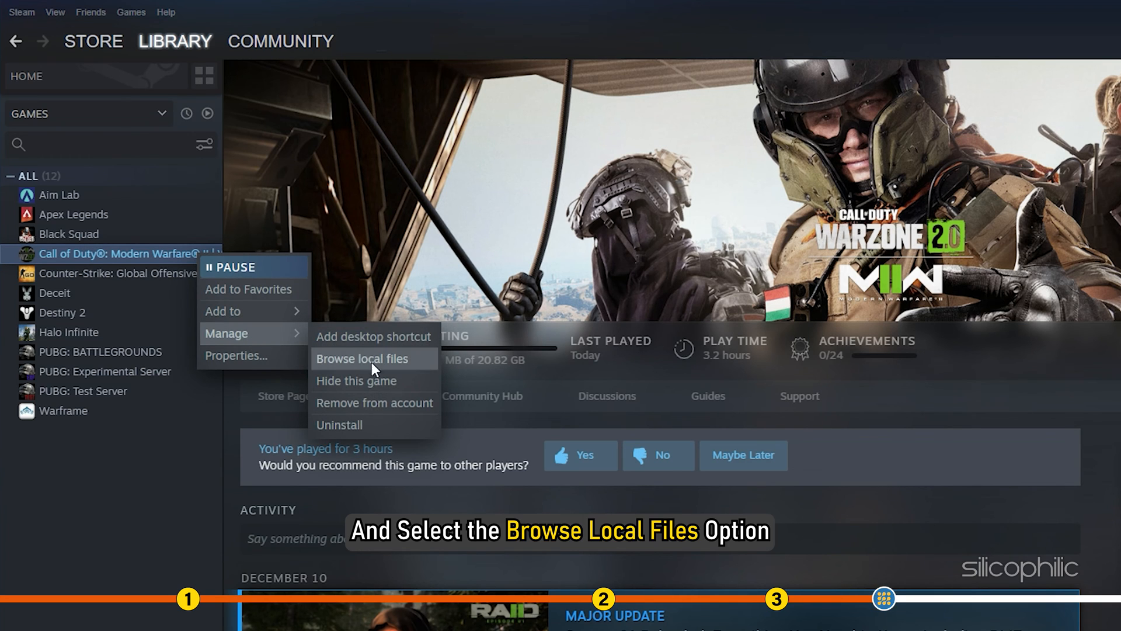
{"action": "left_click", "coordinate": [362, 358]}
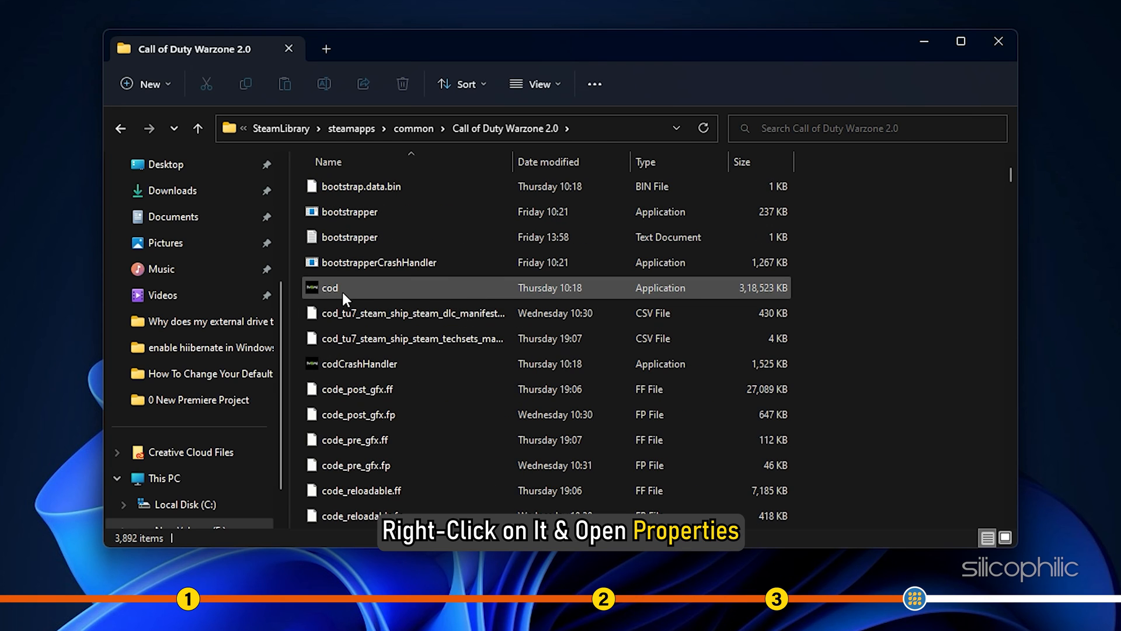
Step: In cod.exe Properties Compatibility settings, enable Run this program as an administrator
{"action": "left_click", "coordinate": [329, 287]}
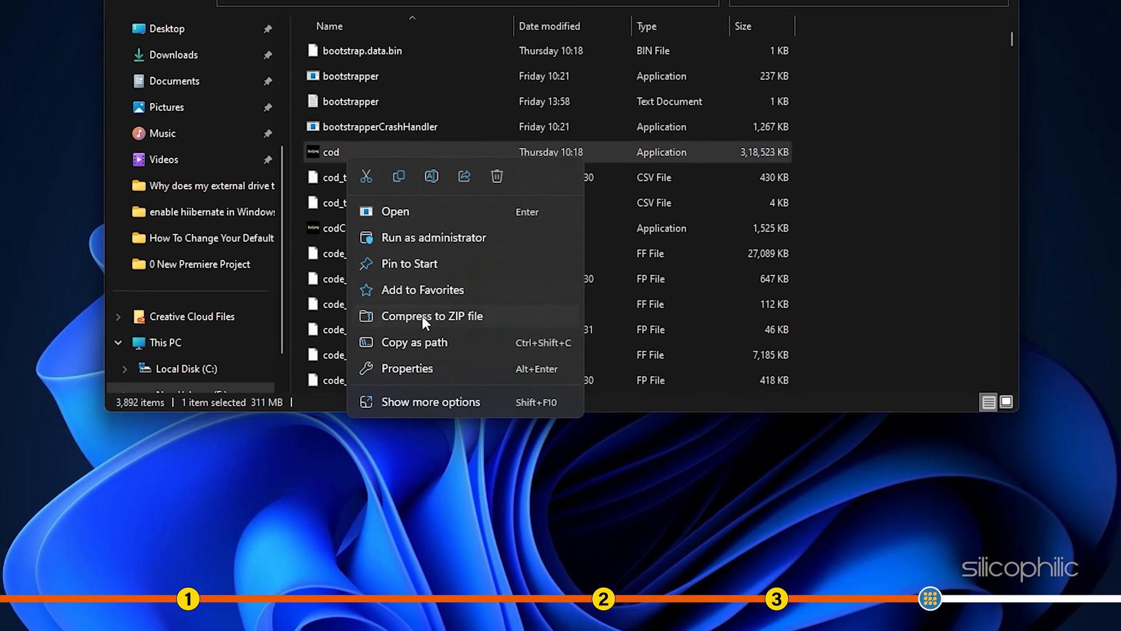
{"action": "left_click", "coordinate": [406, 368]}
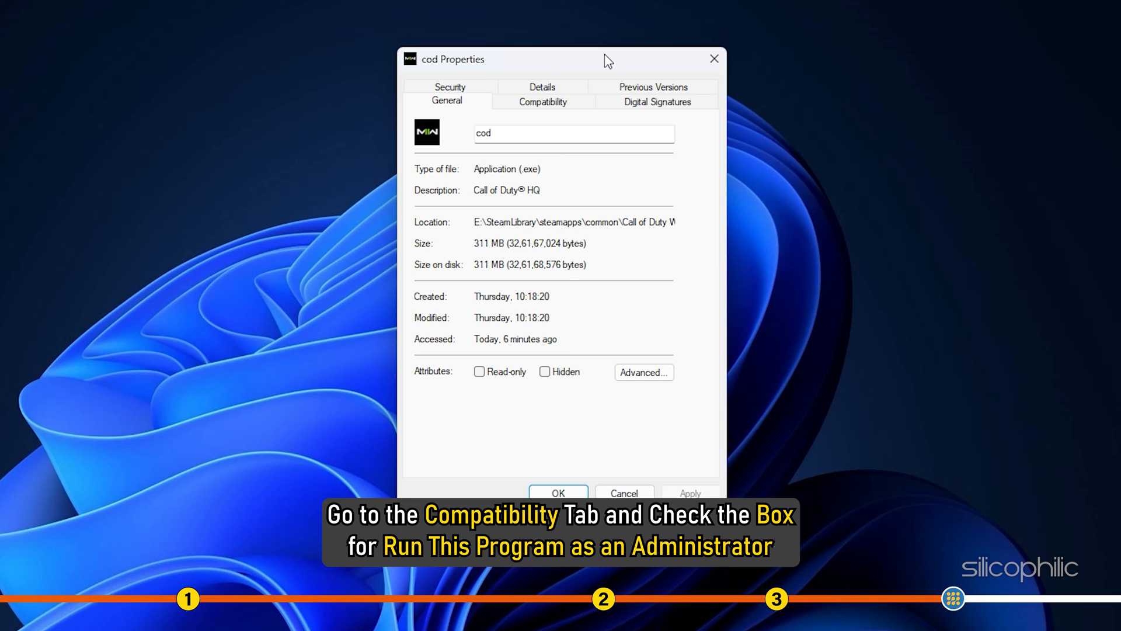
{"action": "left_click", "coordinate": [542, 101]}
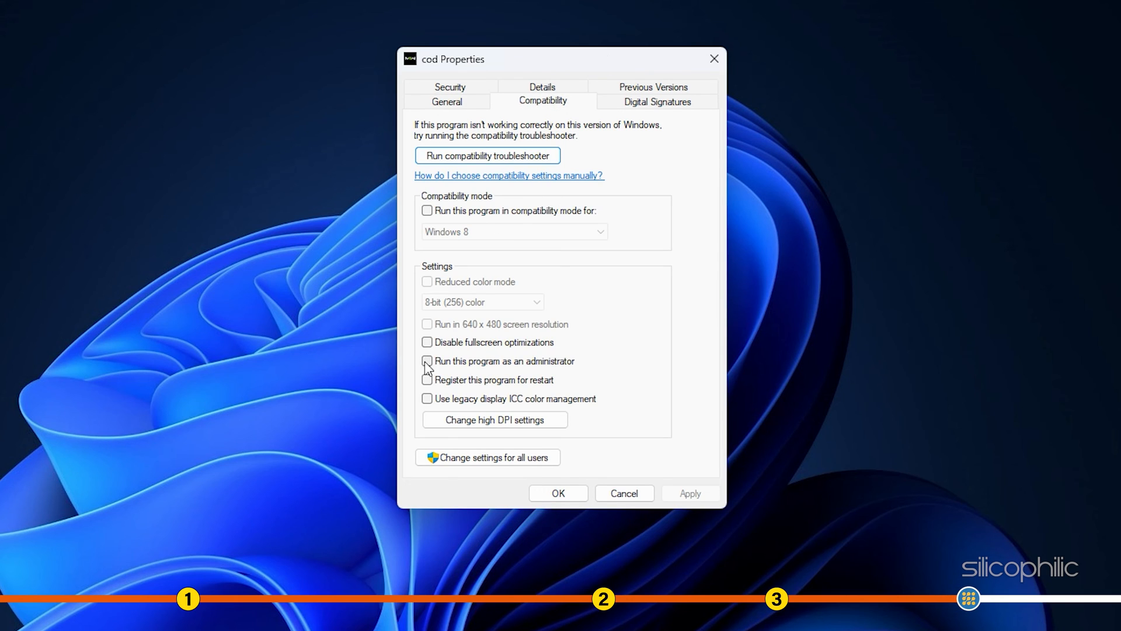
{"action": "left_click", "coordinate": [428, 361]}
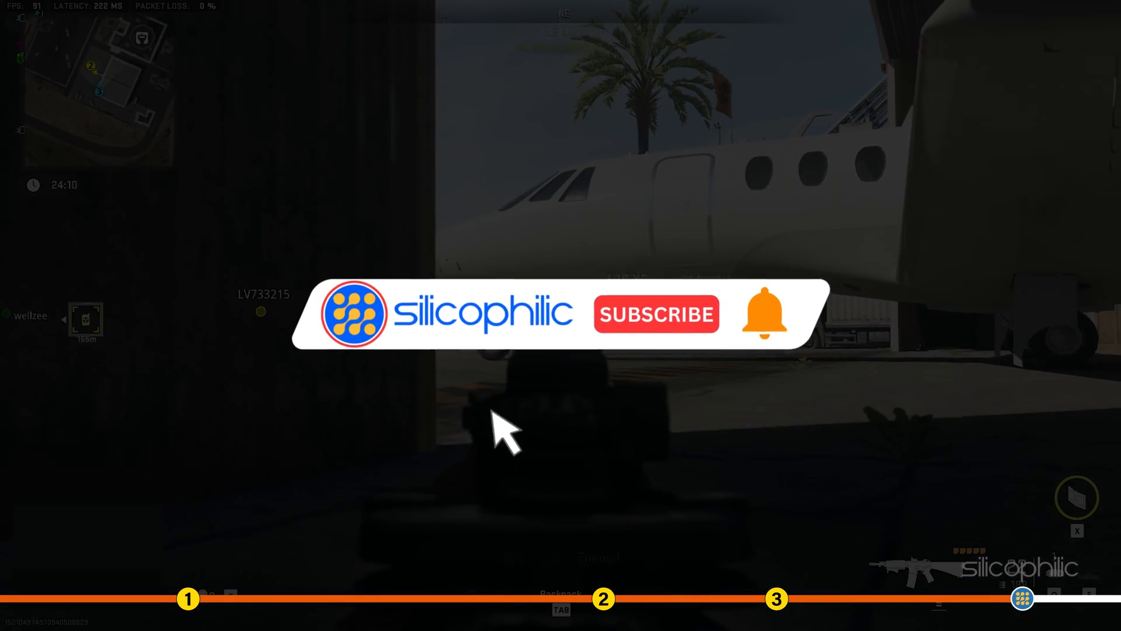
{"action": "left_click", "coordinate": [655, 314]}
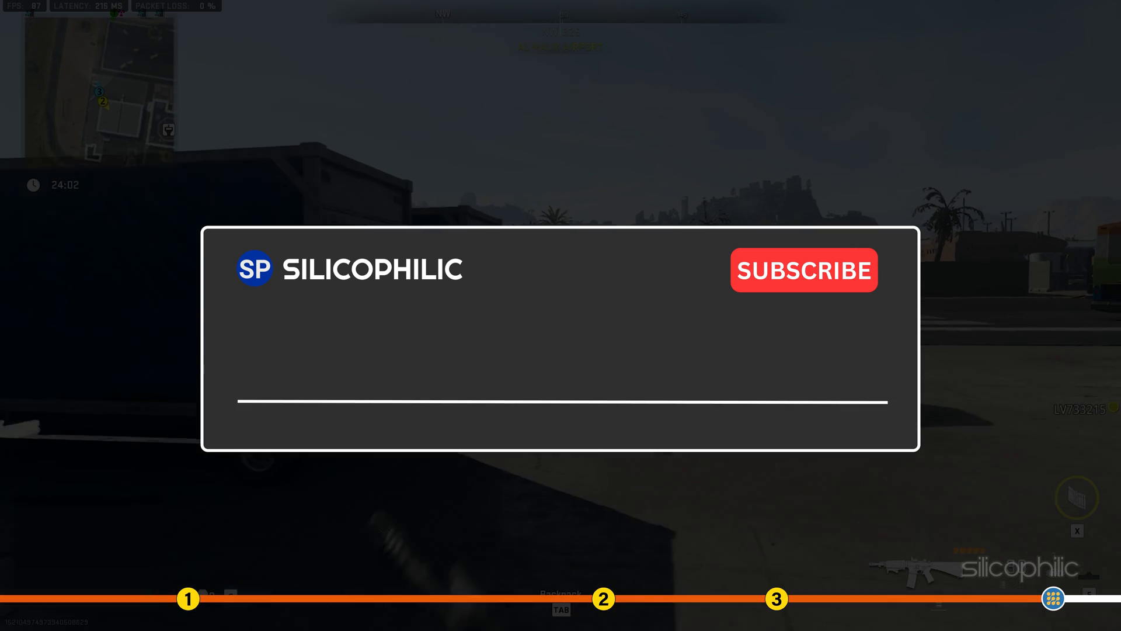
{"action": "type", "text": "Comment Down Below"}
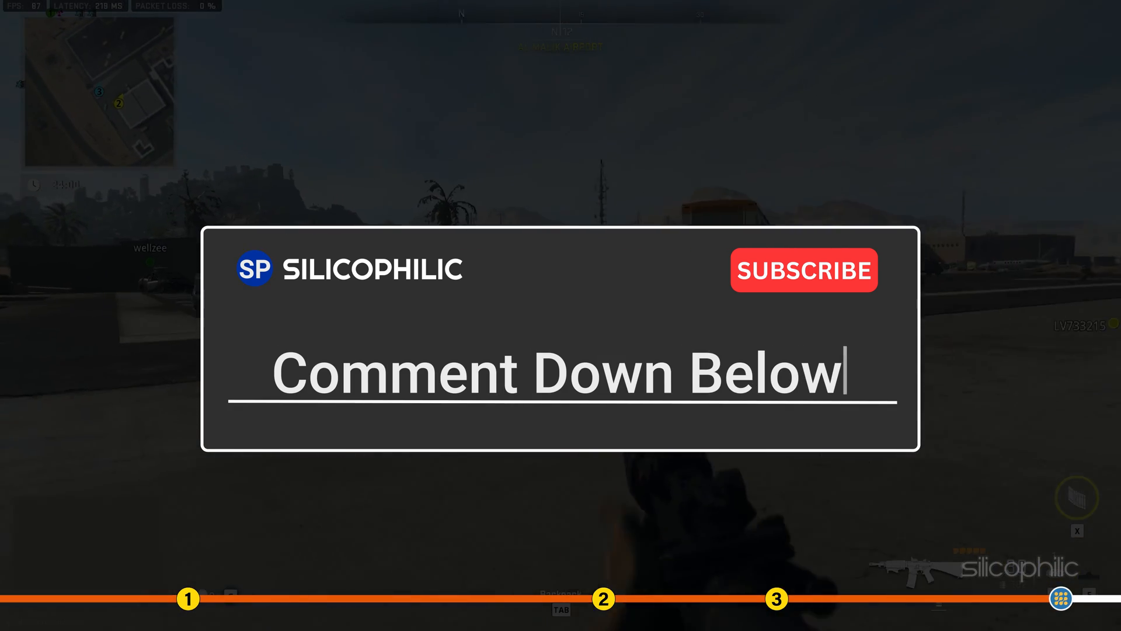